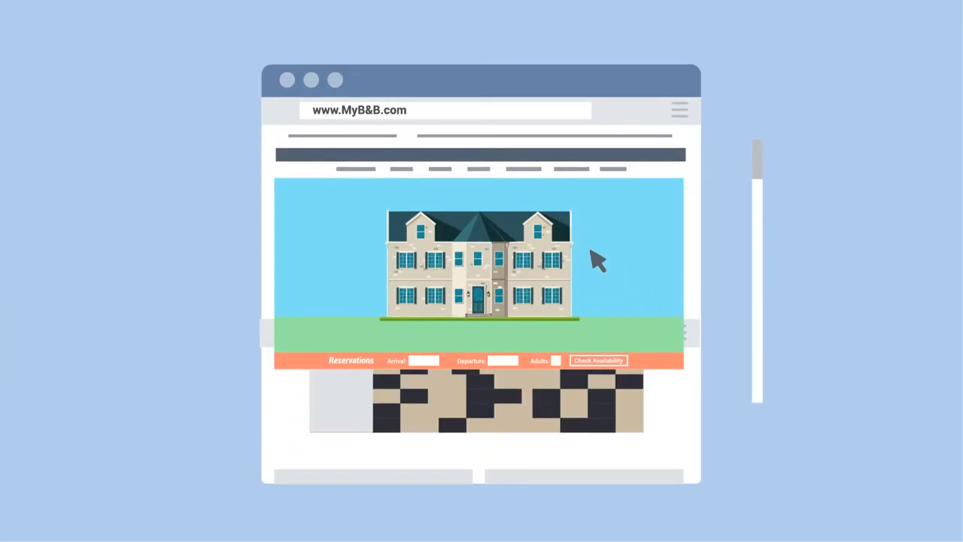
mouse_move(629, 371)
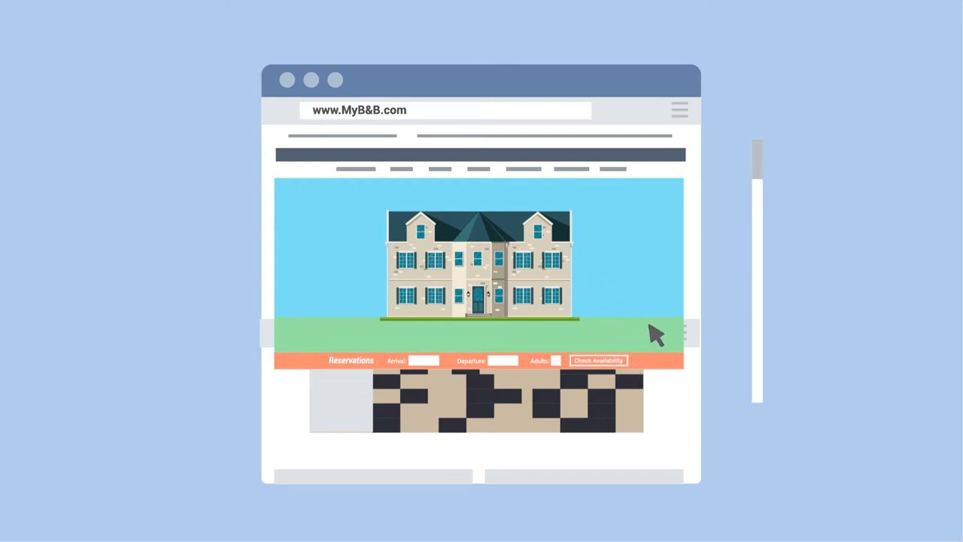
scroll("down", 3)
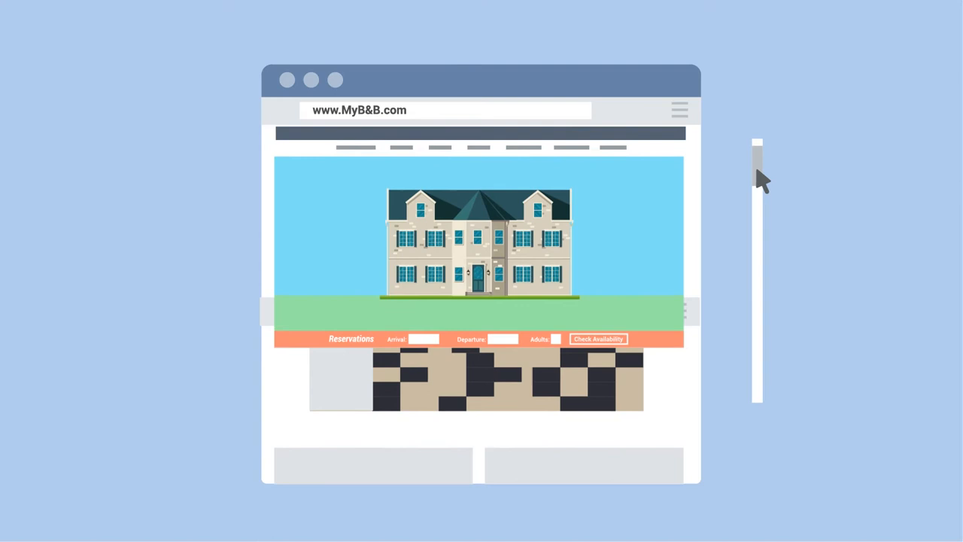
scroll("down", 3)
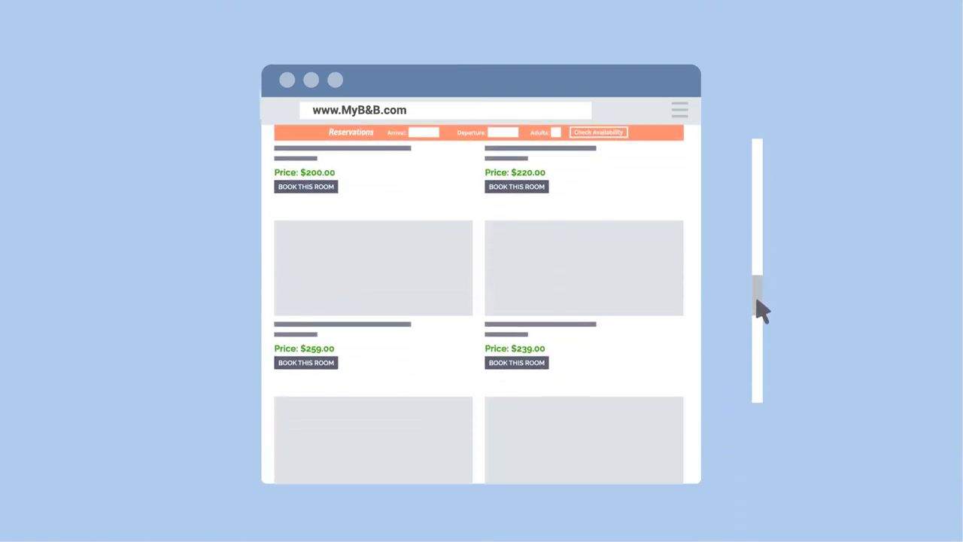
scroll("down", 3)
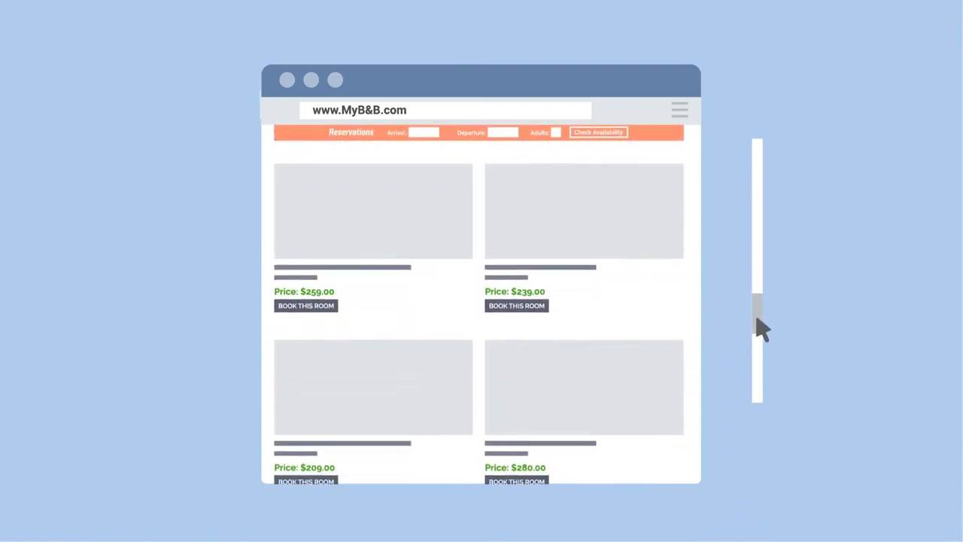
mouse_move(317, 308)
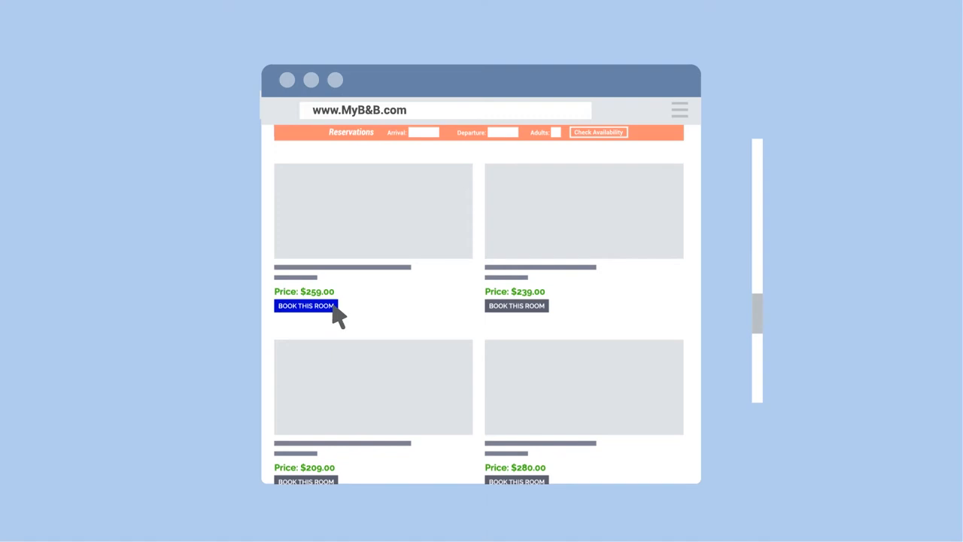